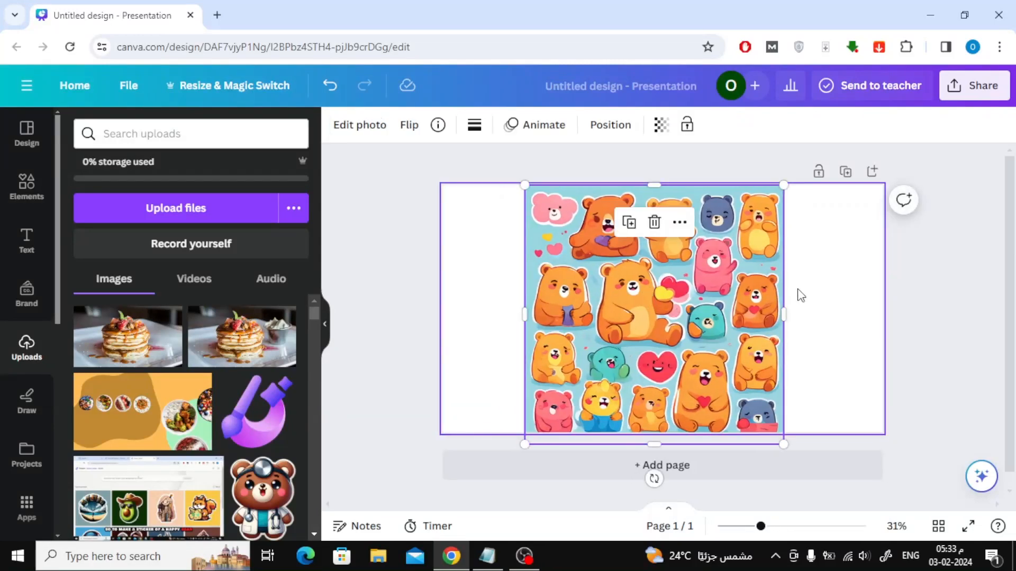
Crop the sticker sheet from the bottom, top and left until only the big bear holding hearts is framed
left_click(802, 294)
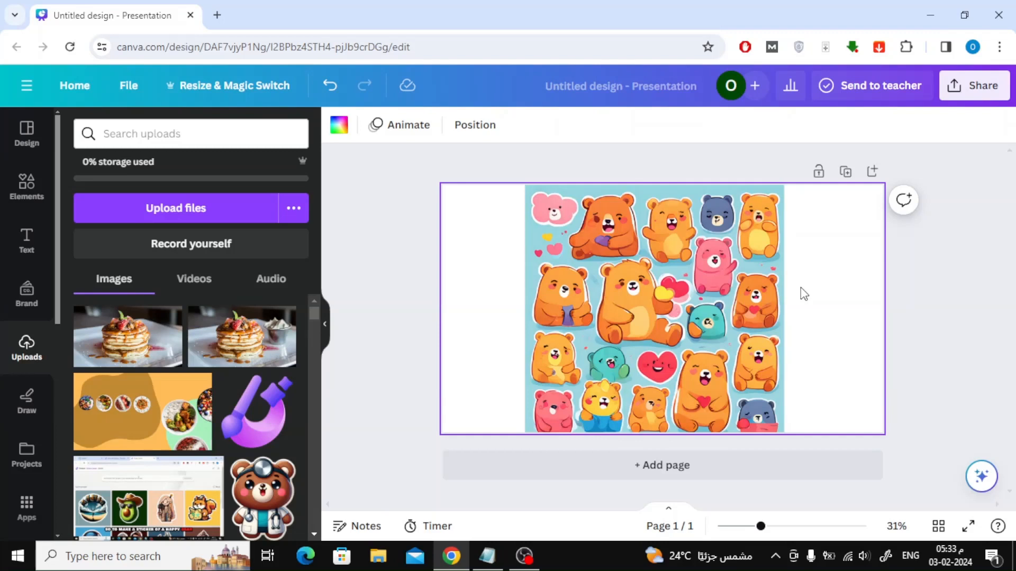
left_click(644, 317)
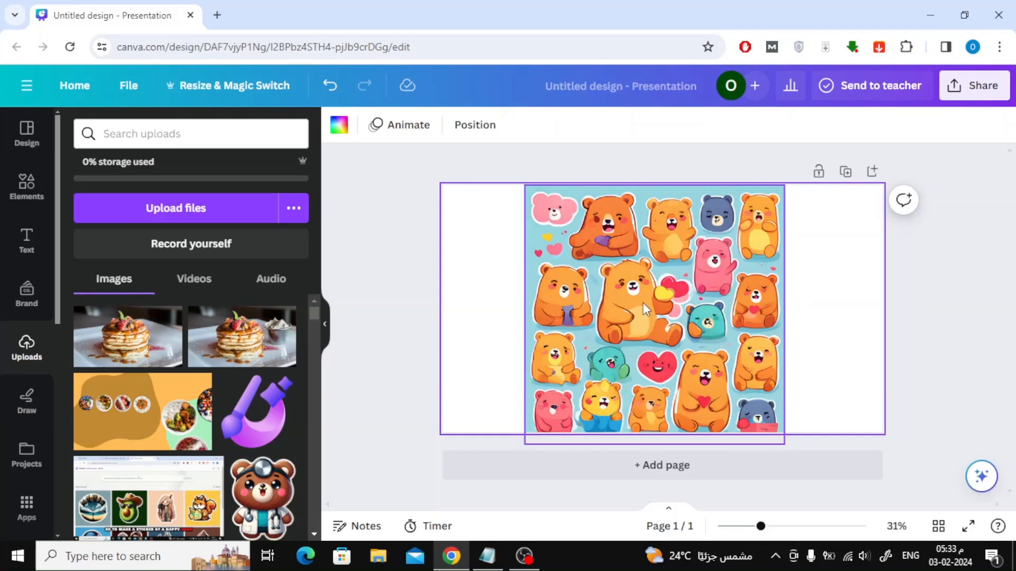
mouse_move(661, 360)
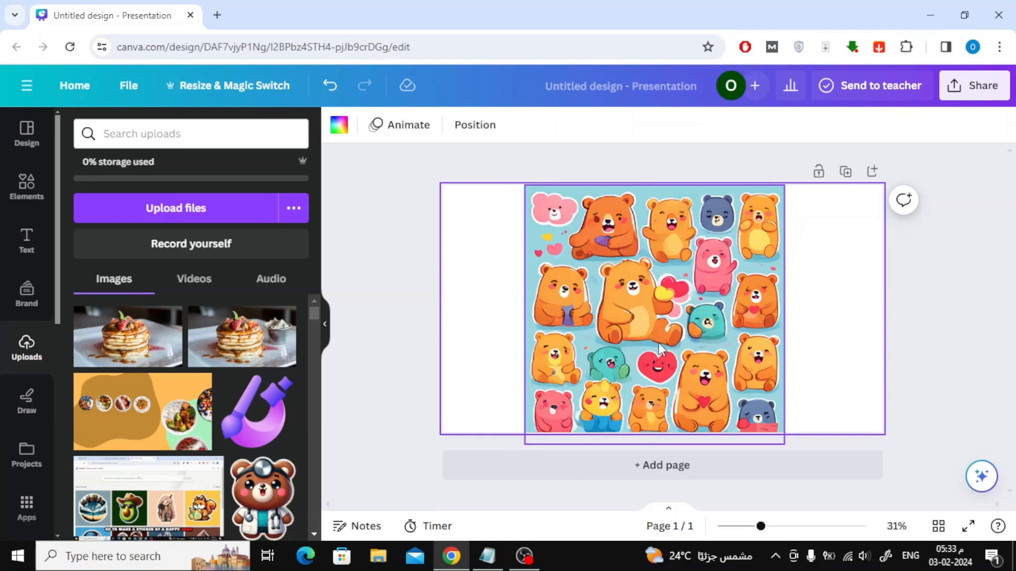
left_click(662, 343)
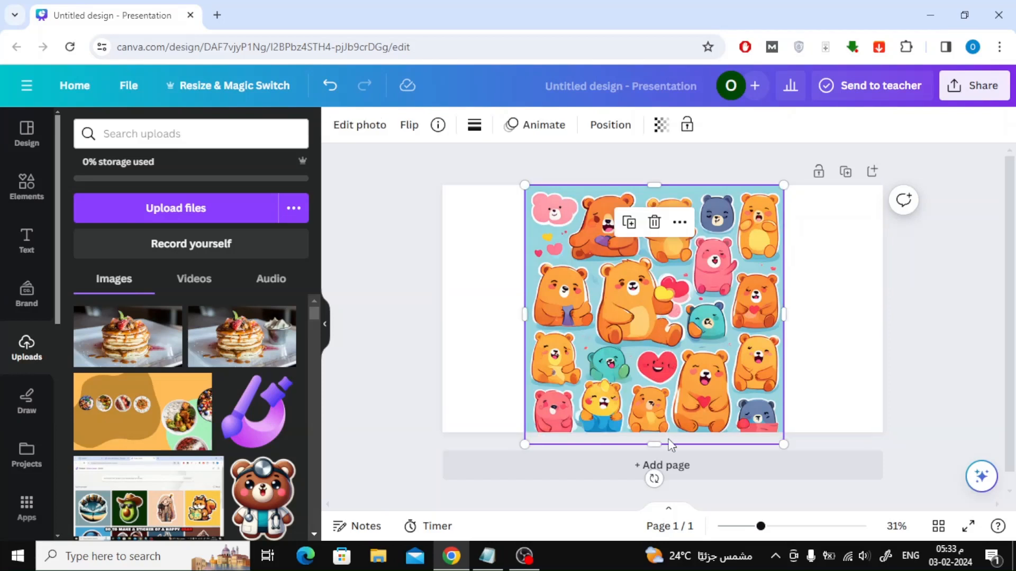
left_click_drag(654, 444, 654, 371)
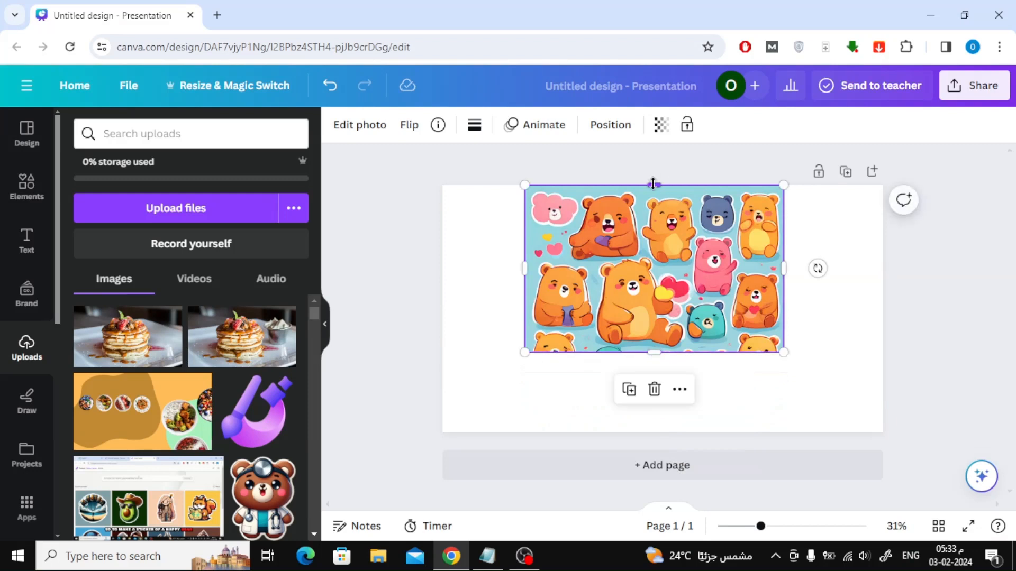
left_click_drag(653, 184, 648, 250)
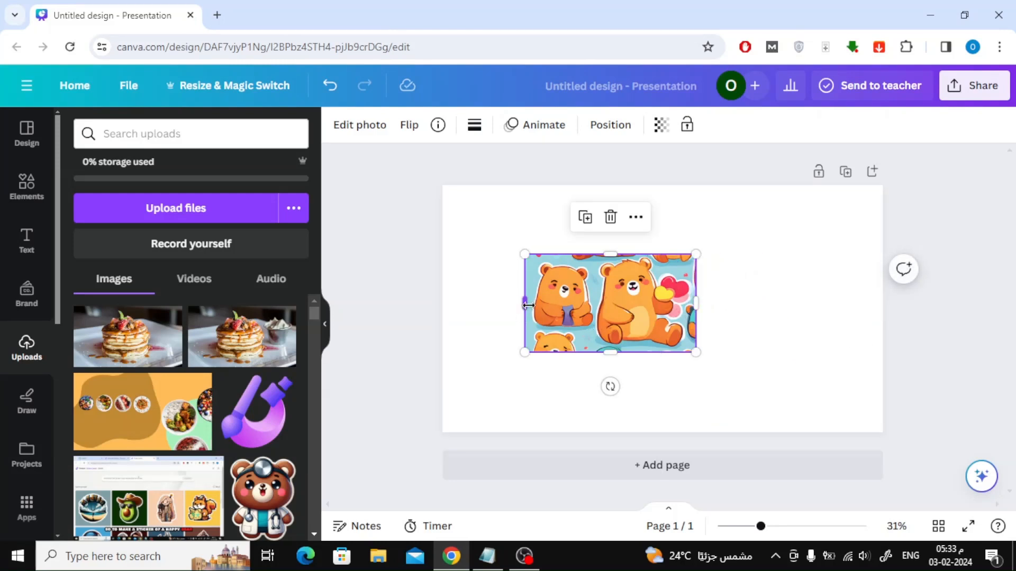
left_click_drag(524, 304, 584, 304)
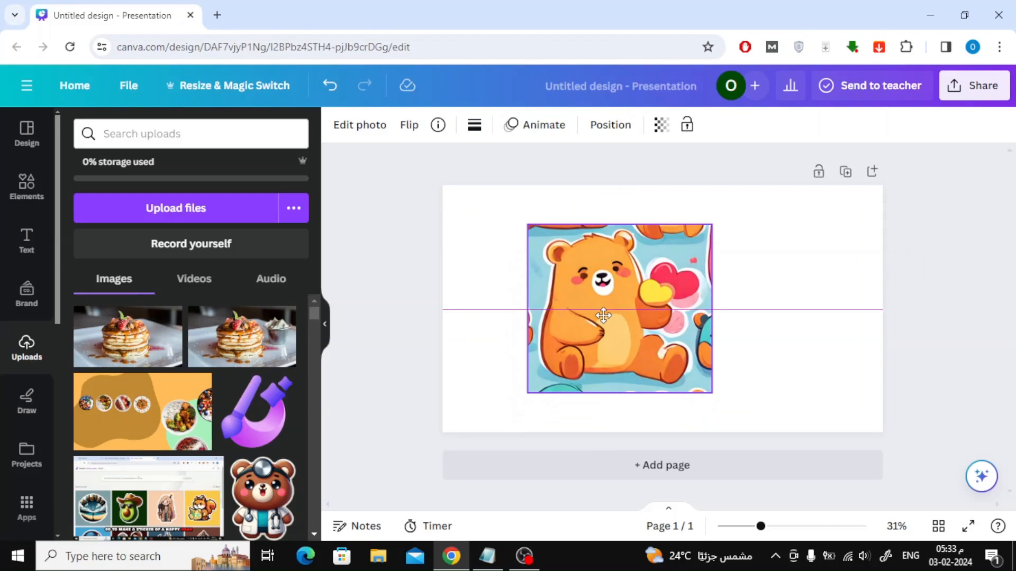
Run BG Remover on the cropped bear image and enter its refinement settings
left_click(602, 318)
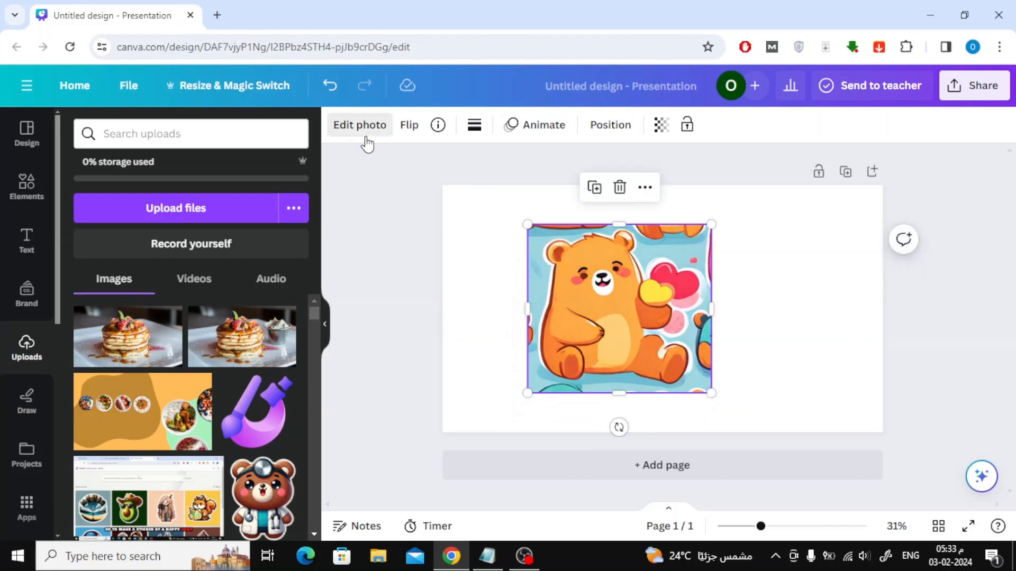
left_click(360, 125)
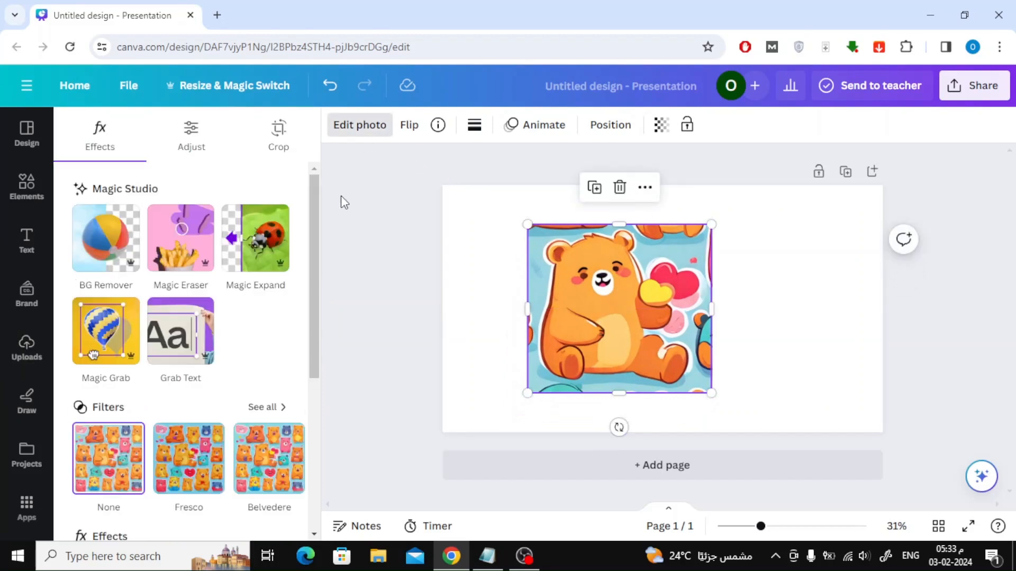
left_click(106, 238)
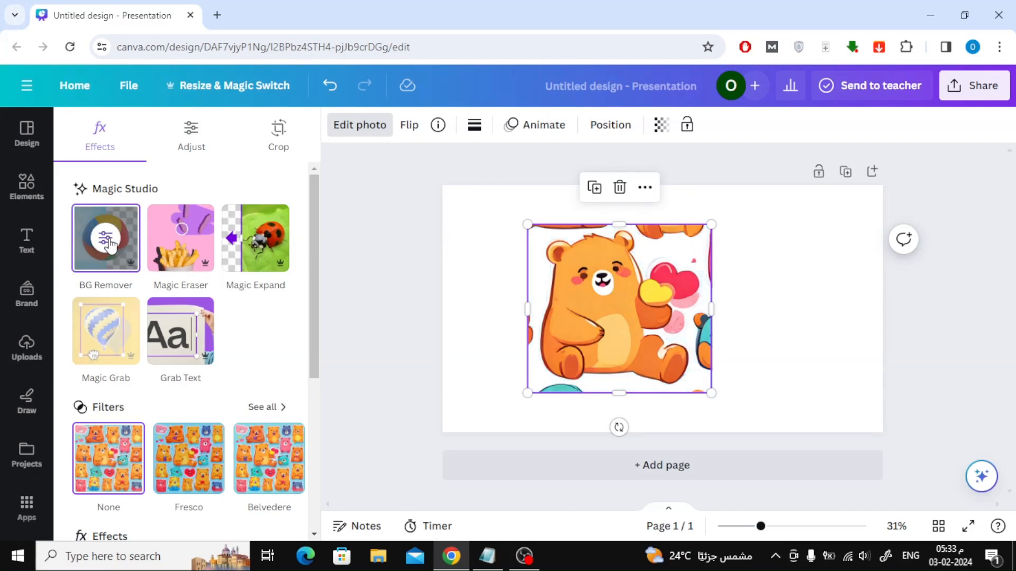
mouse_move(108, 242)
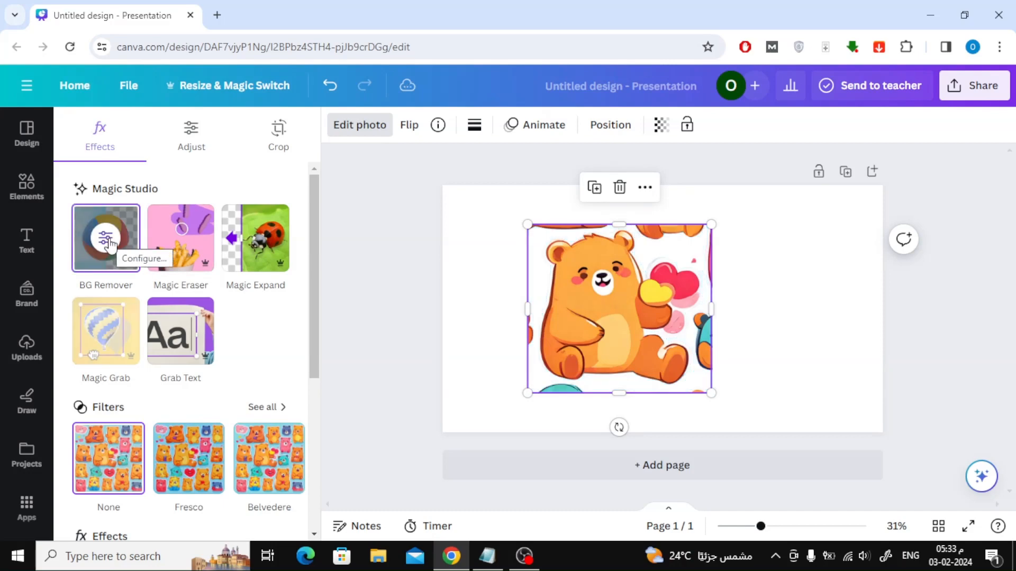
left_click(105, 237)
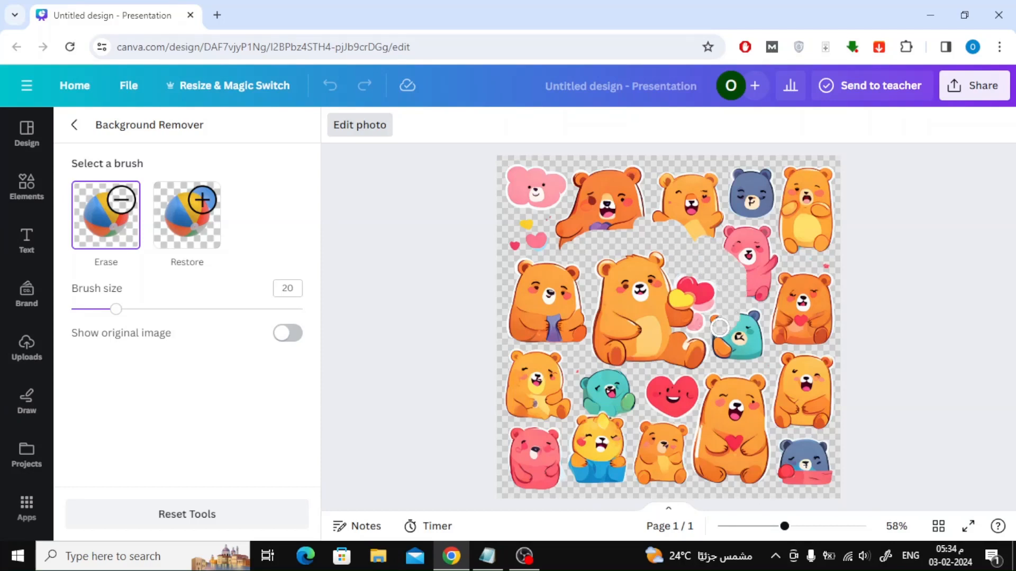
Erase the teal bear and the sticker fragments above, below and beside the big bear with the Erase brush
left_click_drag(719, 327, 726, 352)
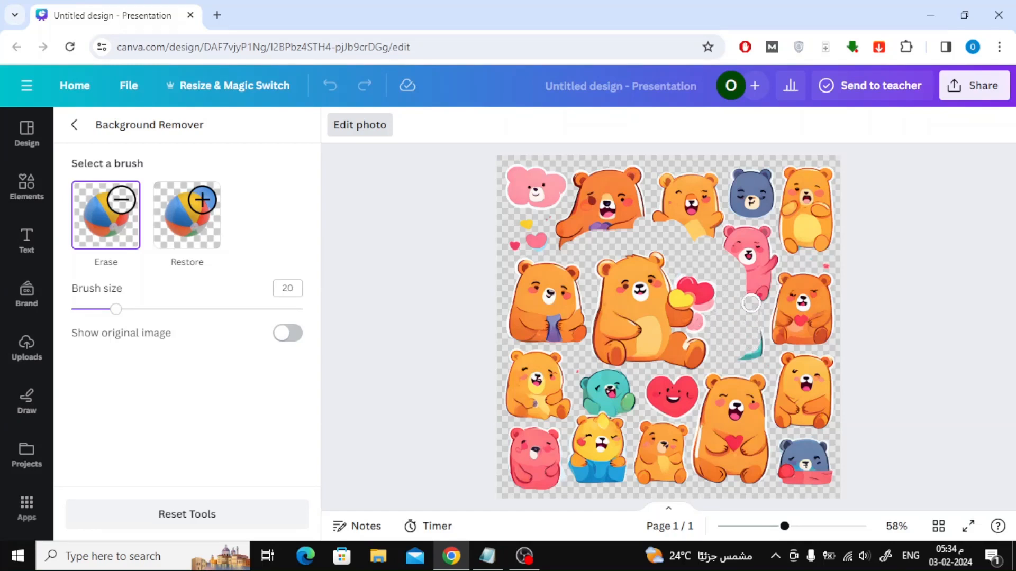
left_click_drag(750, 303, 695, 235)
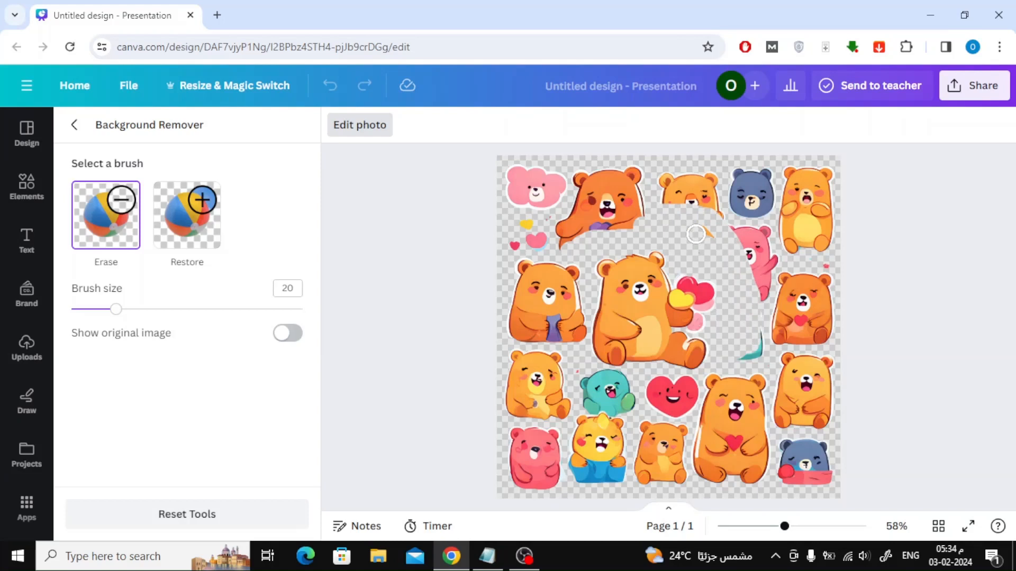
mouse_move(675, 230)
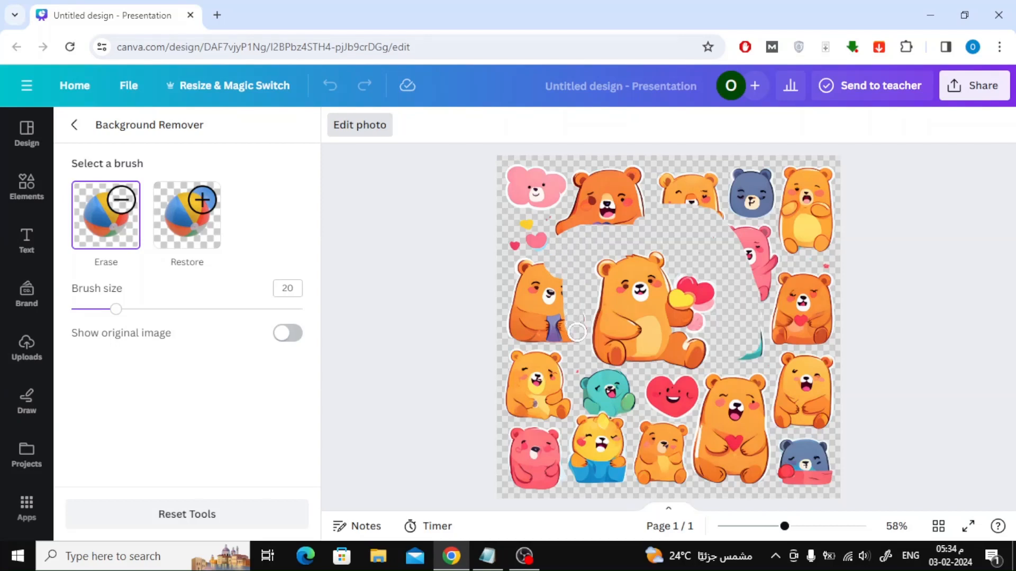
mouse_move(577, 349)
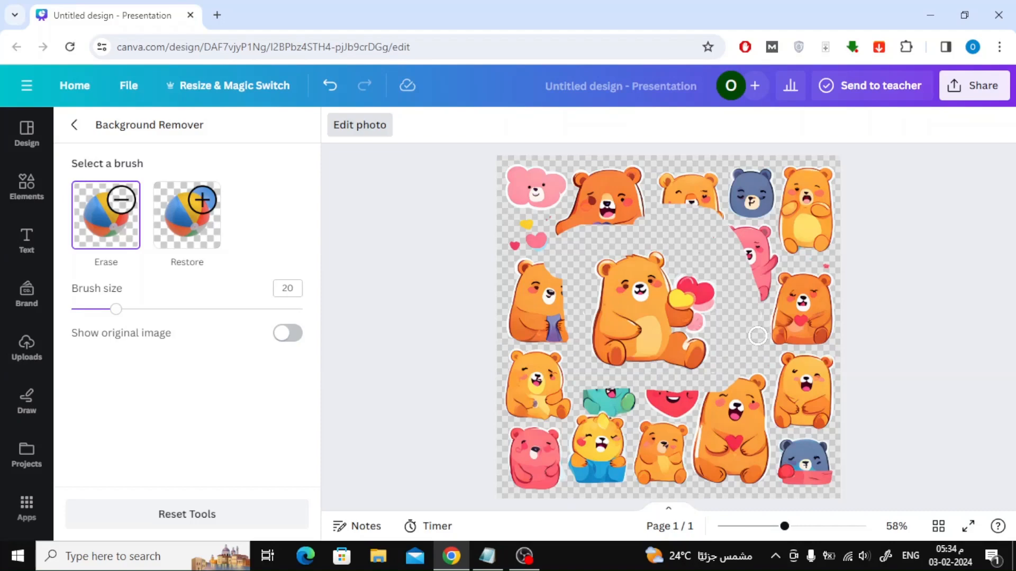
left_click_drag(757, 335, 676, 388)
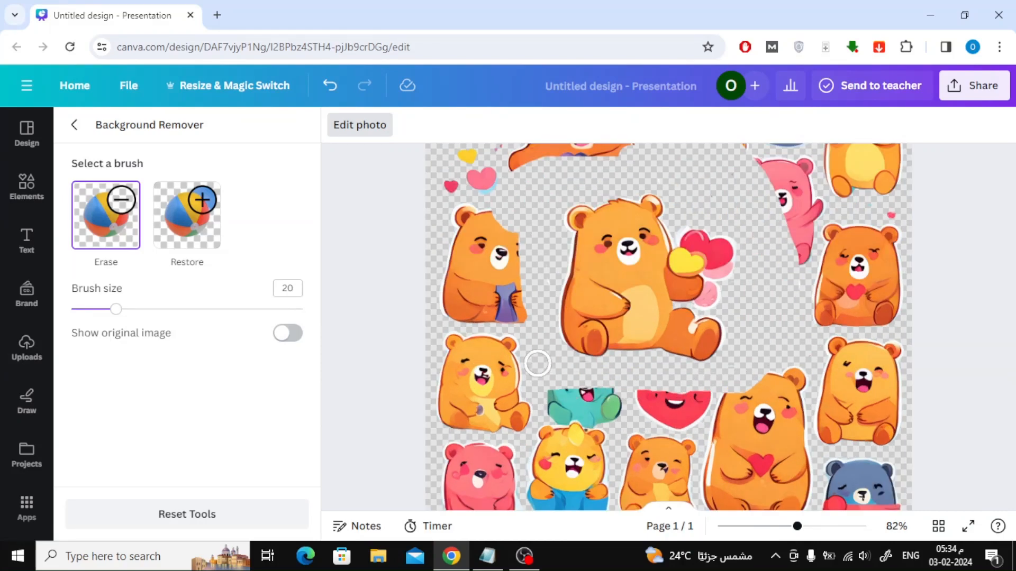
left_click_drag(538, 363, 596, 395)
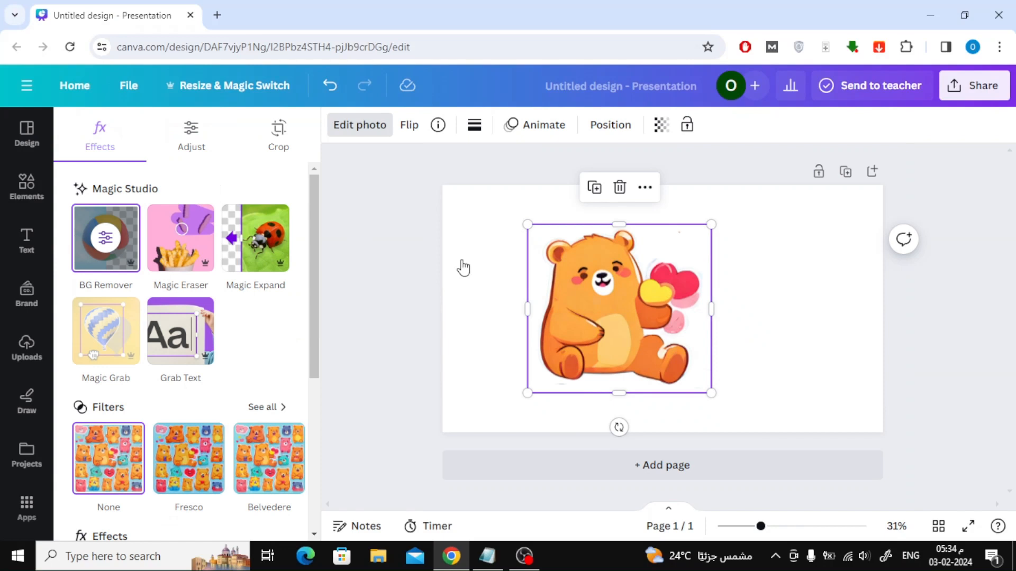
Move the isolated bear slightly up and to the left on the page
left_click_drag(619, 308, 579, 298)
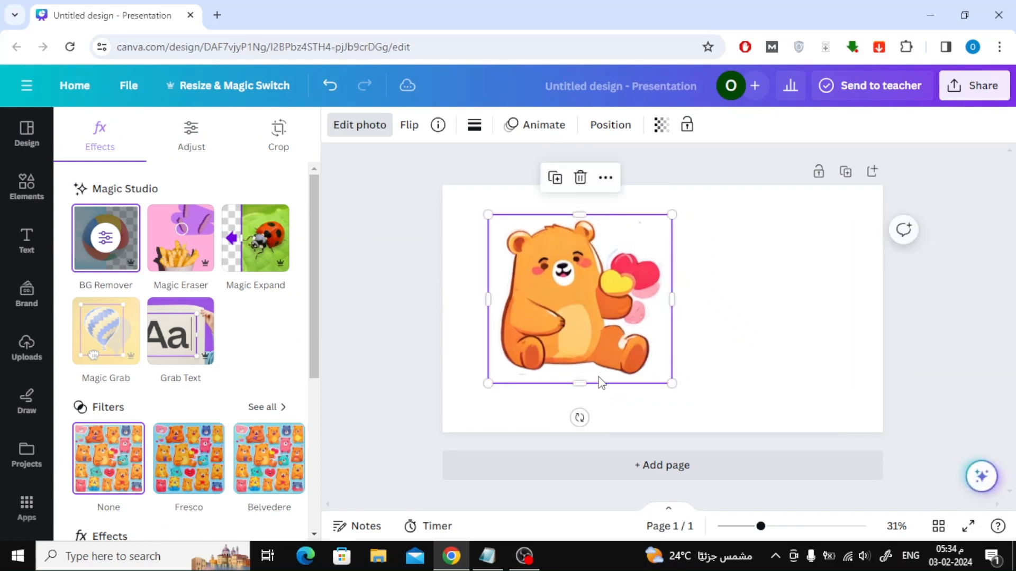